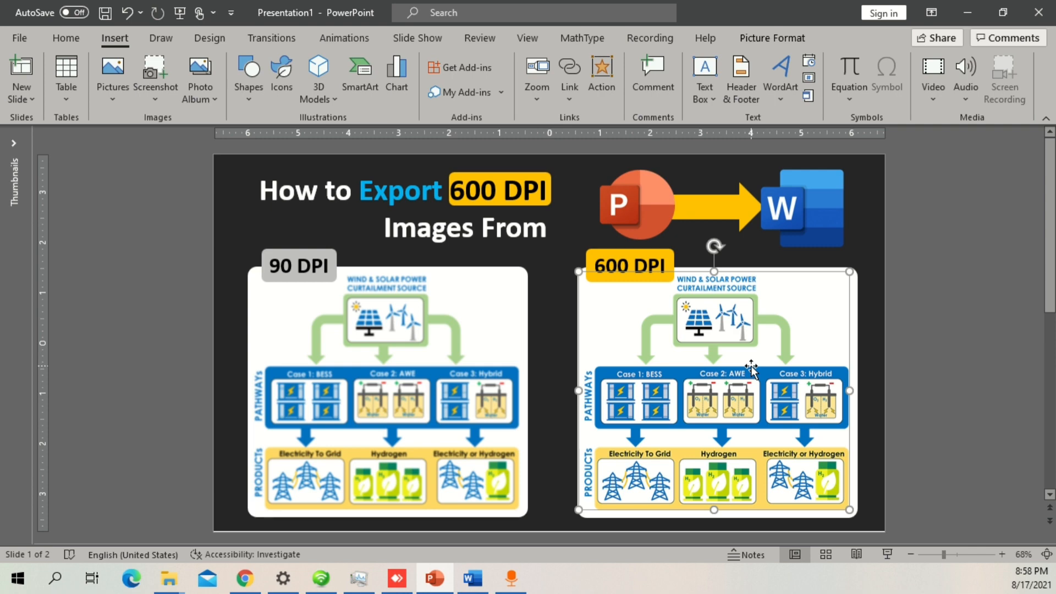
mouse_move(546, 412)
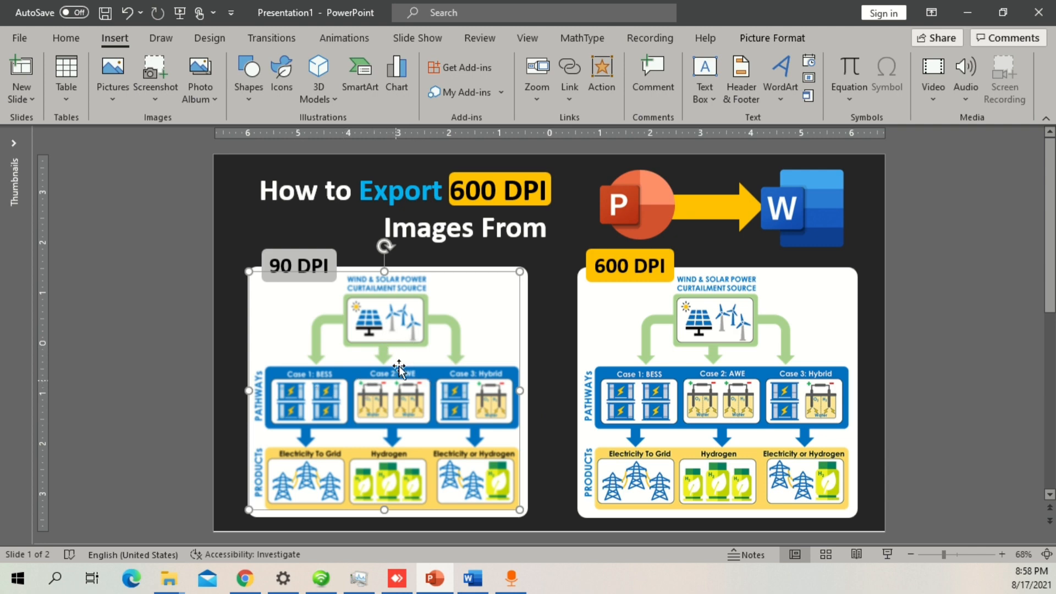
Select the 90 DPI diagram image and bring up the 'WIND & SOLAR POWER' slide 2.
left_click(714, 401)
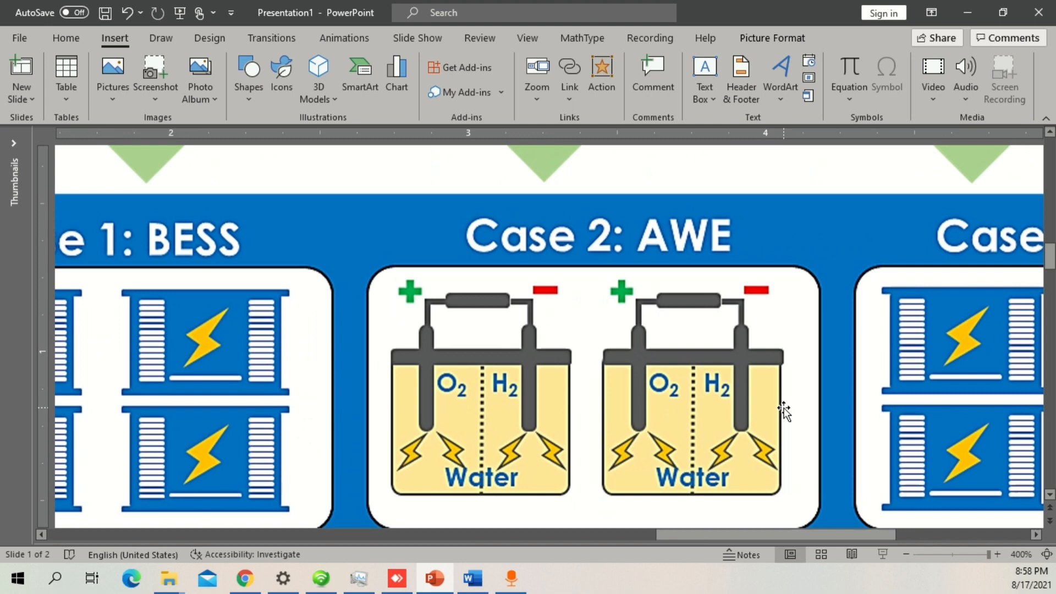
scroll("down", 3)
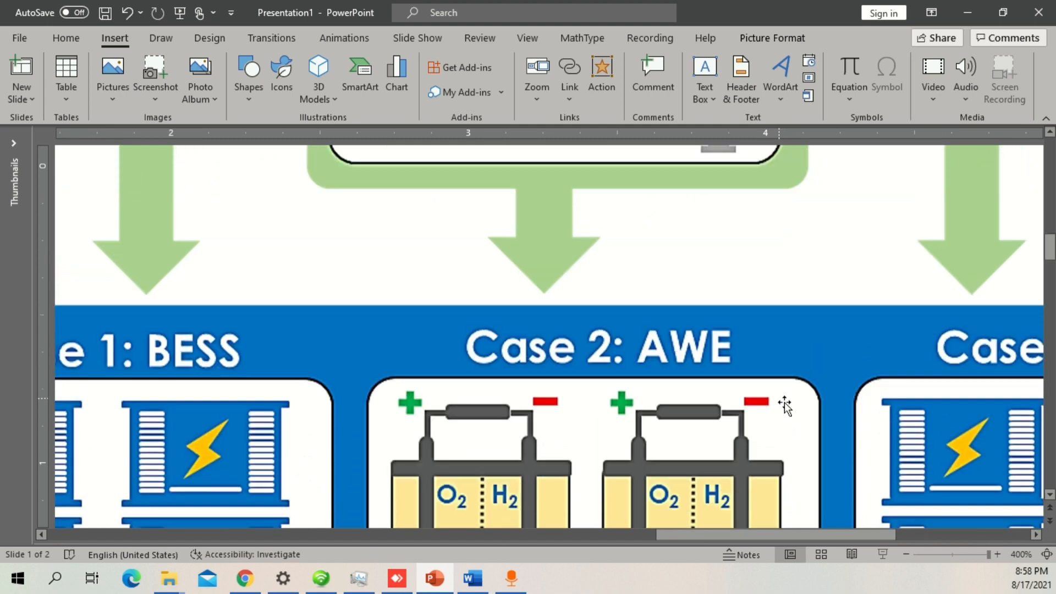
scroll("up", 3)
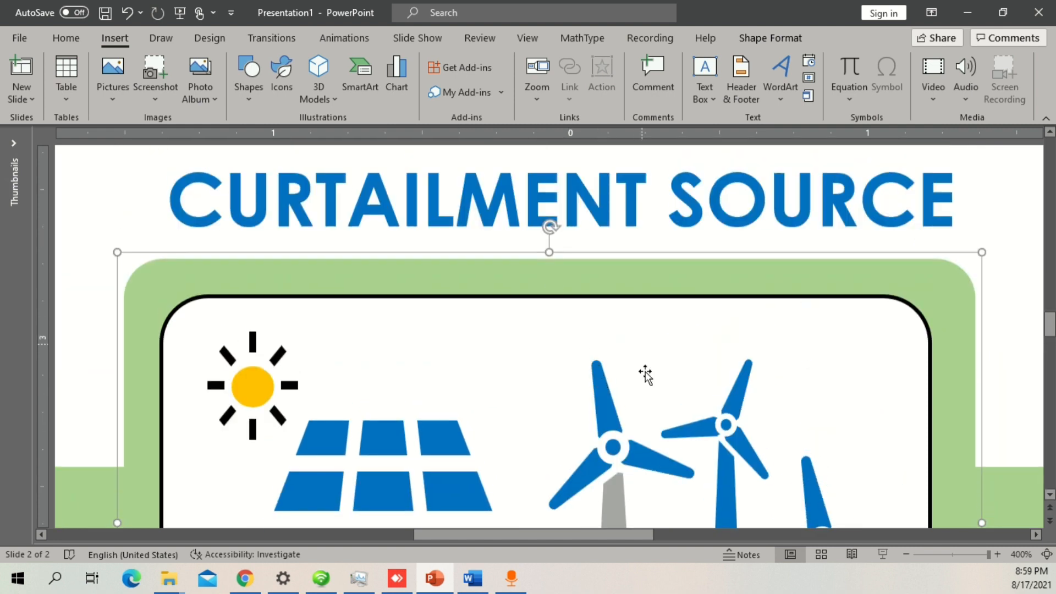
type("WIND & SOLAR POWER")
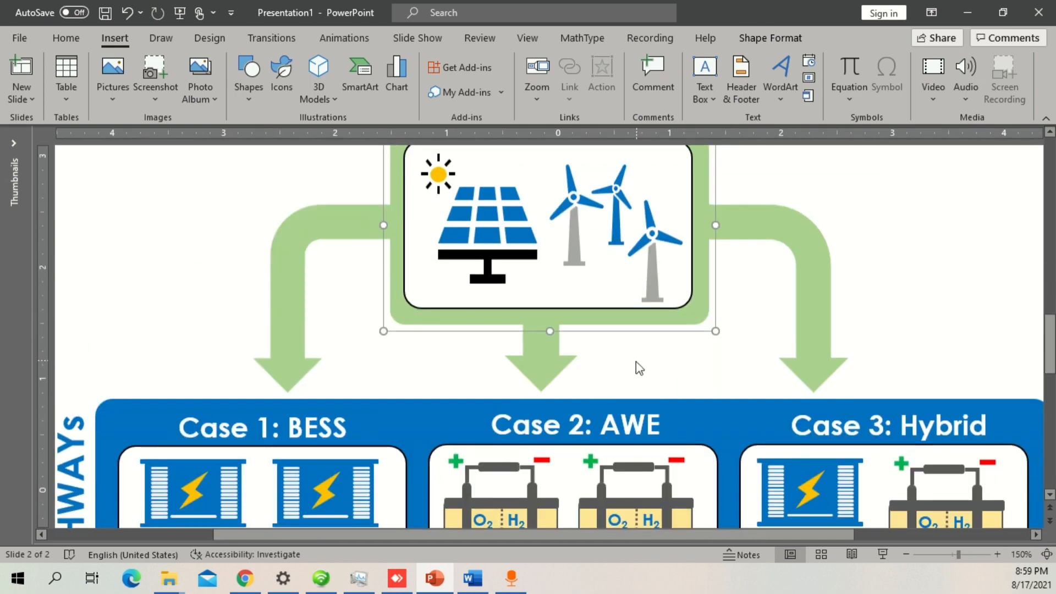
Zoom in to view the transmission tower graphic's Group options, then deselect the pieces.
scroll("down", 3)
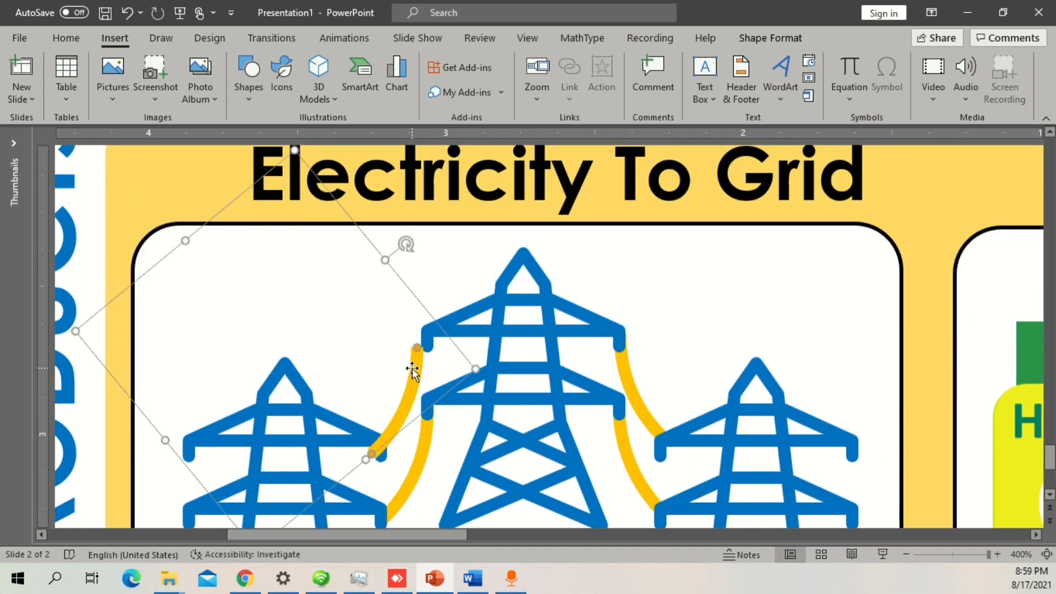
left_click_drag(414, 370, 363, 394)
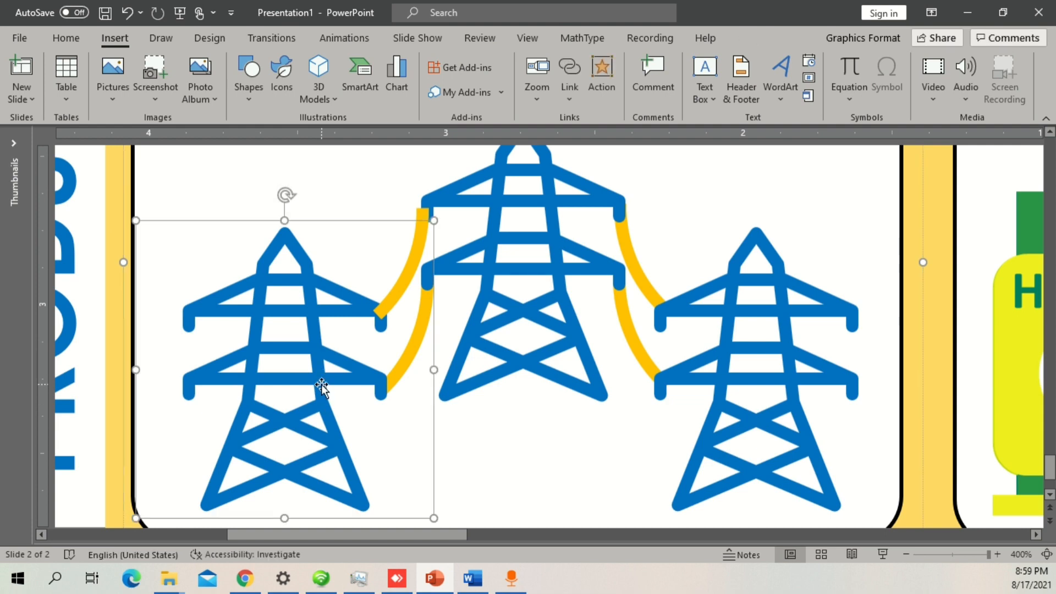
right_click(323, 390)
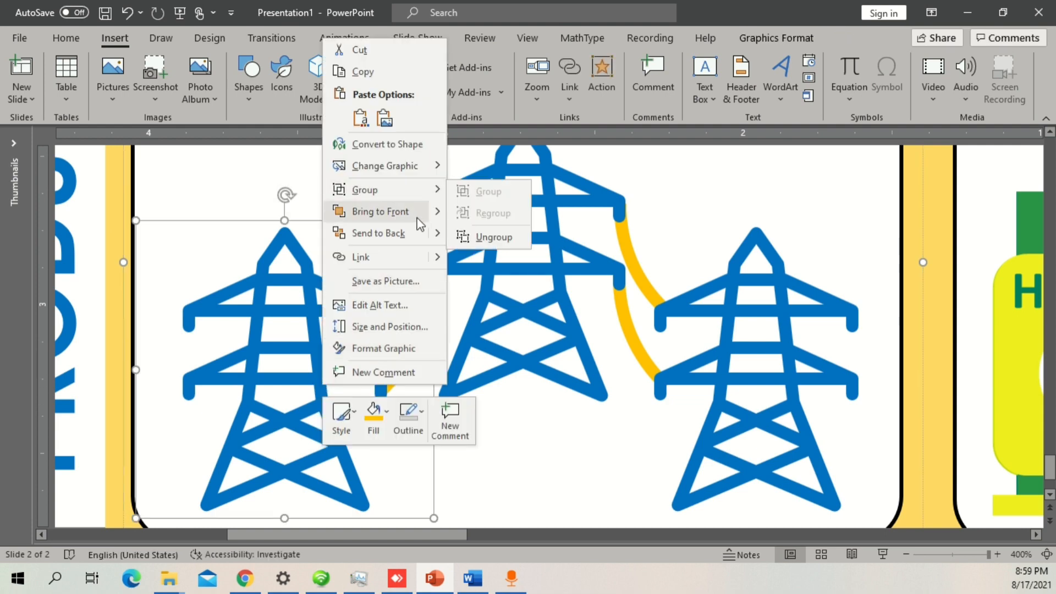
left_click(431, 219)
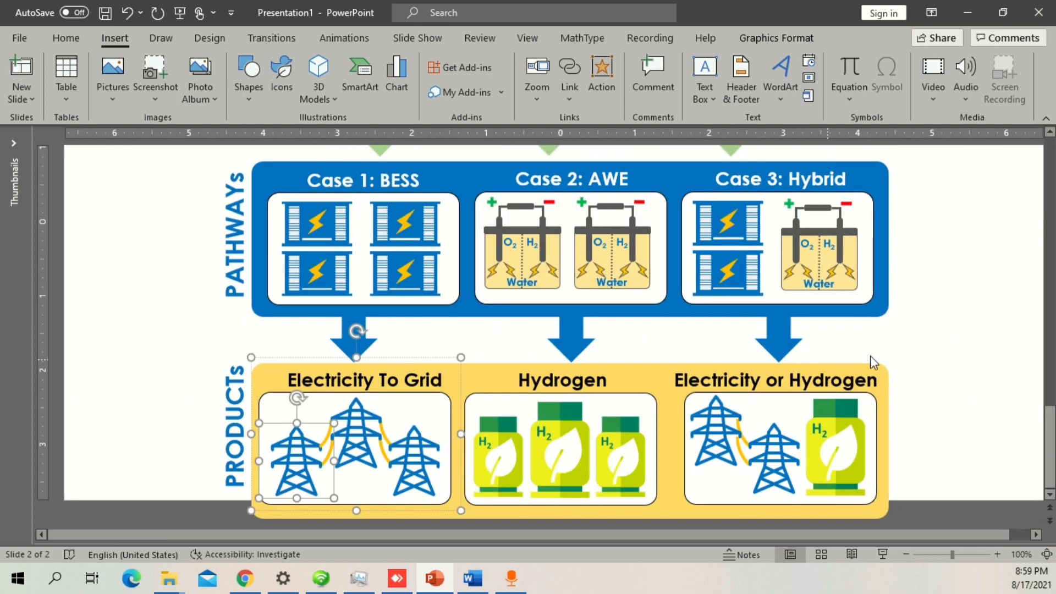
left_click(561, 449)
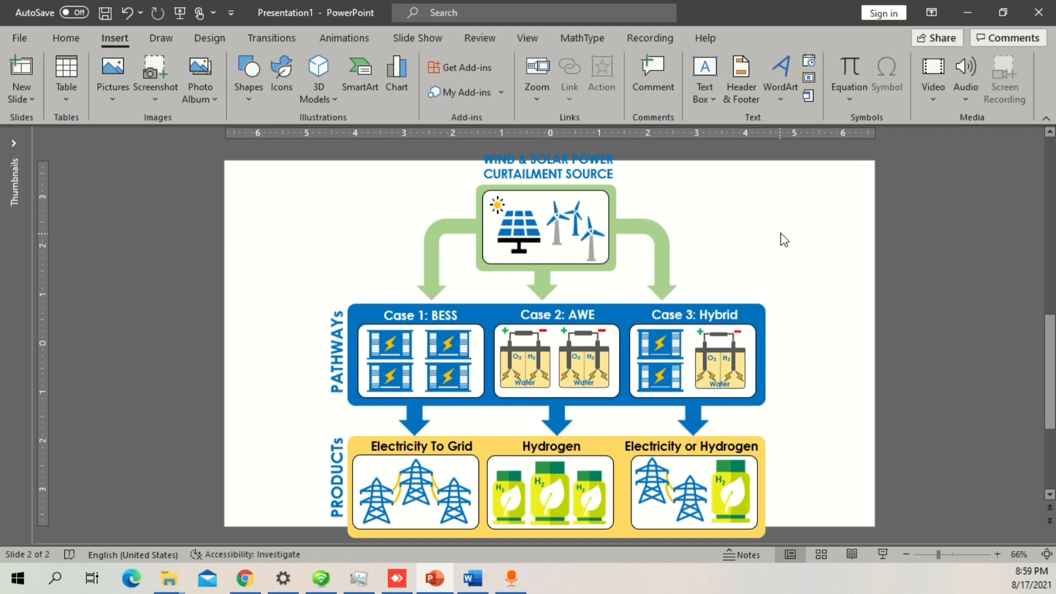
Paste the slide's copied diagram into the blank Word page as a picture, shrunk to fit.
left_click(546, 227)
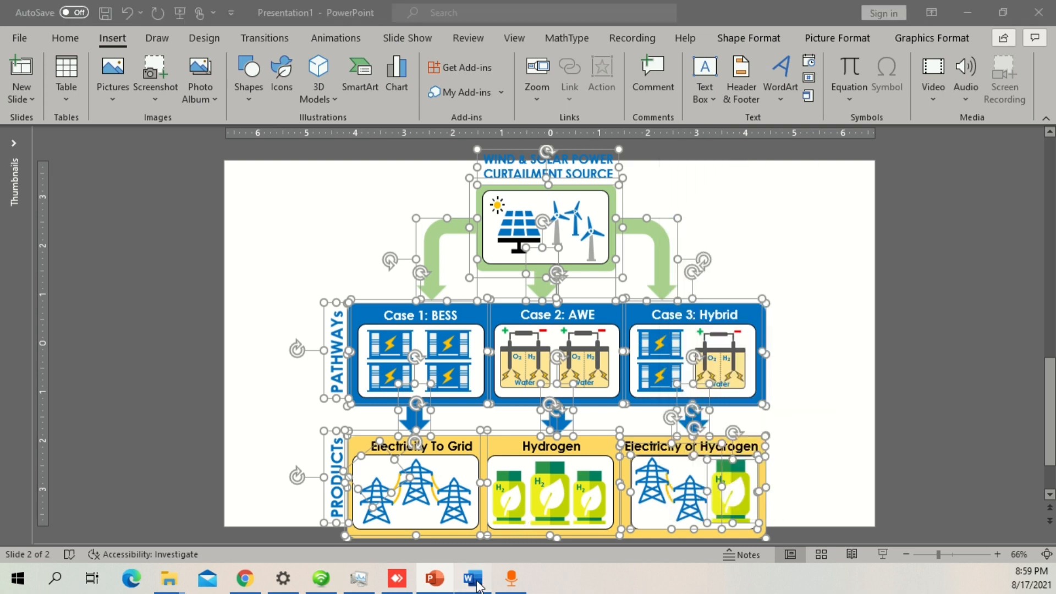
left_click(472, 578)
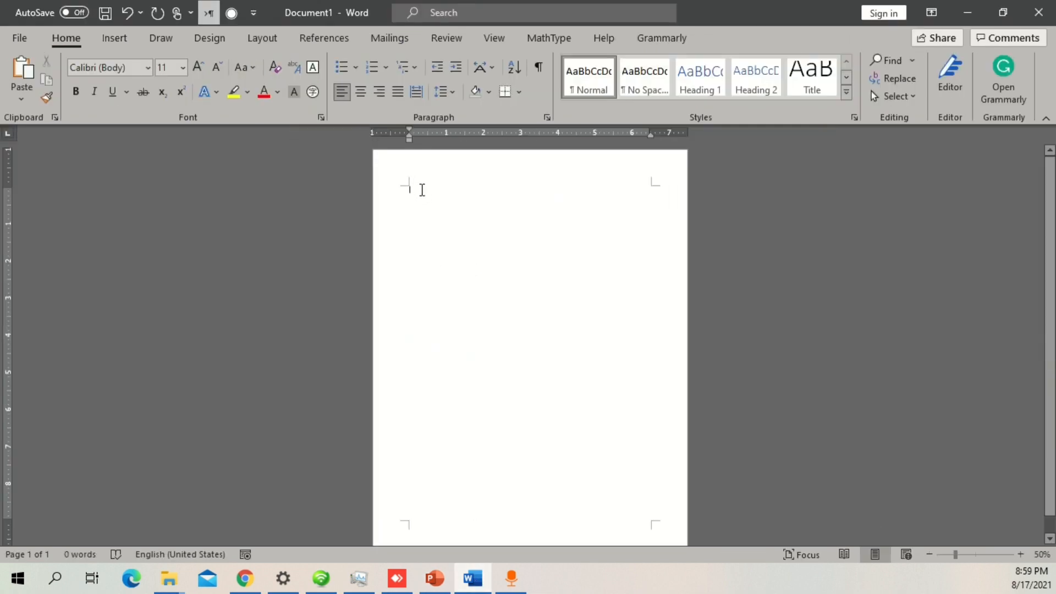
right_click(409, 190)
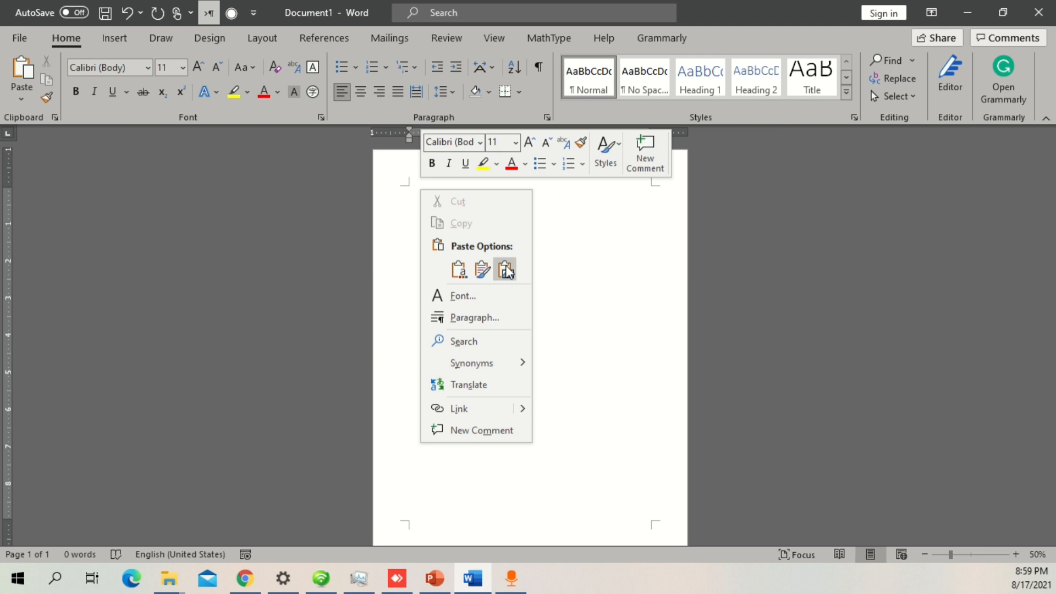
left_click(504, 270)
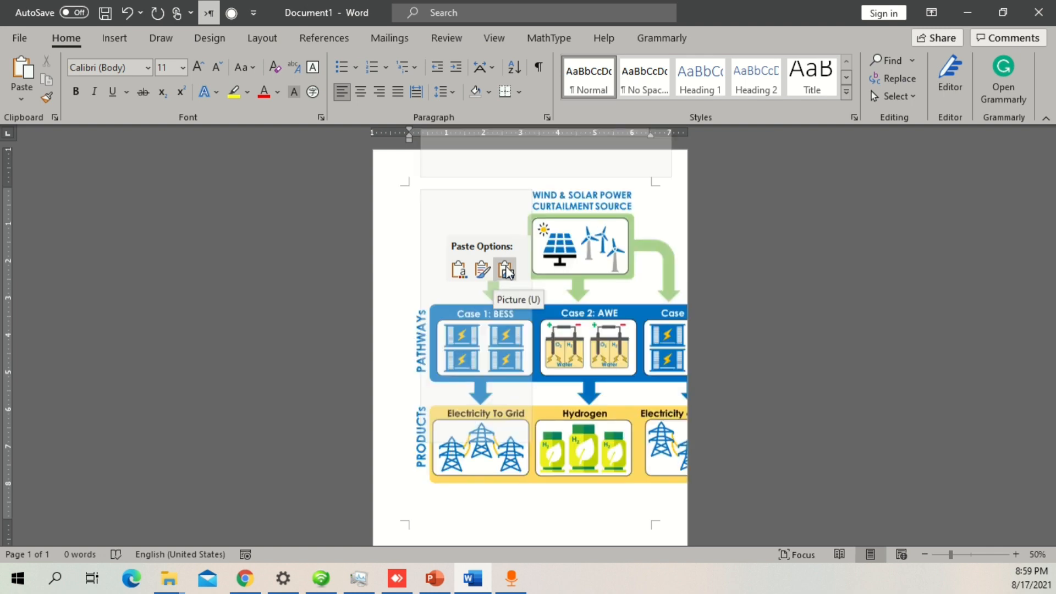
left_click(506, 269)
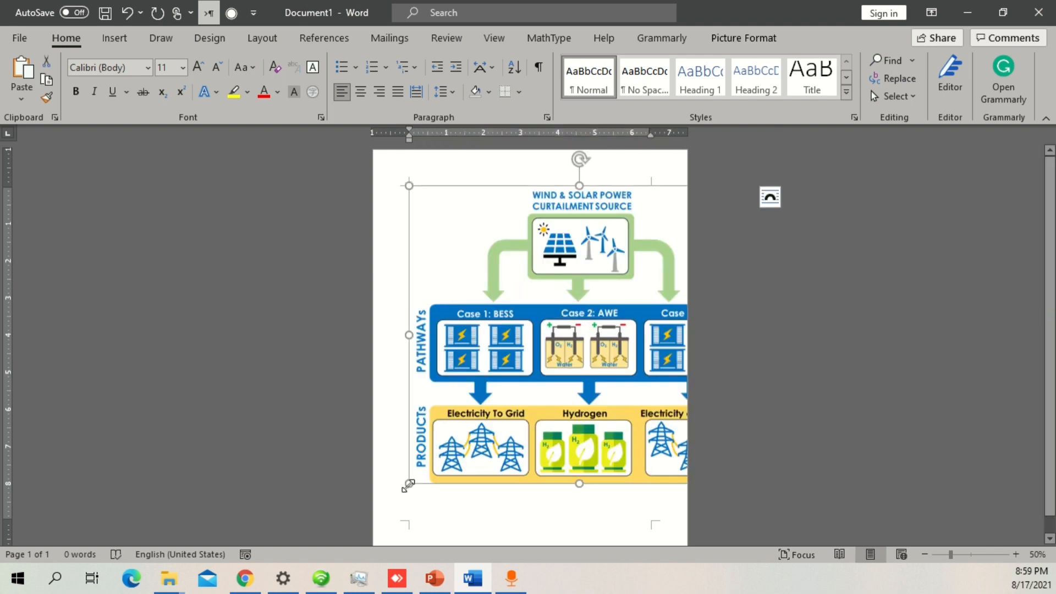
left_click_drag(409, 483, 531, 398)
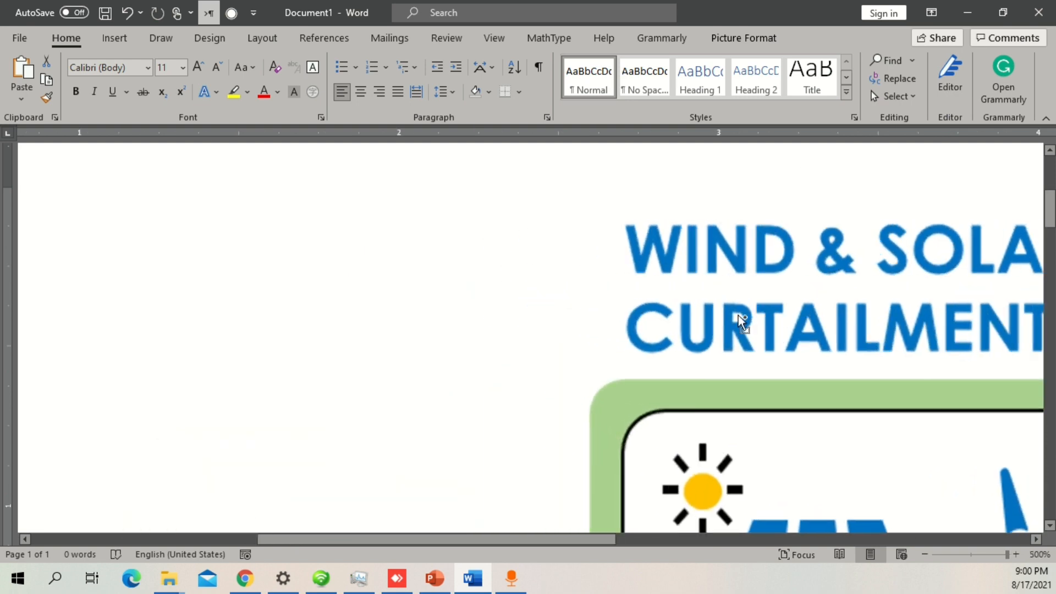
Scroll the Word view and open Low Resolution.pdf in Acrobat Reader.
scroll("right", 3)
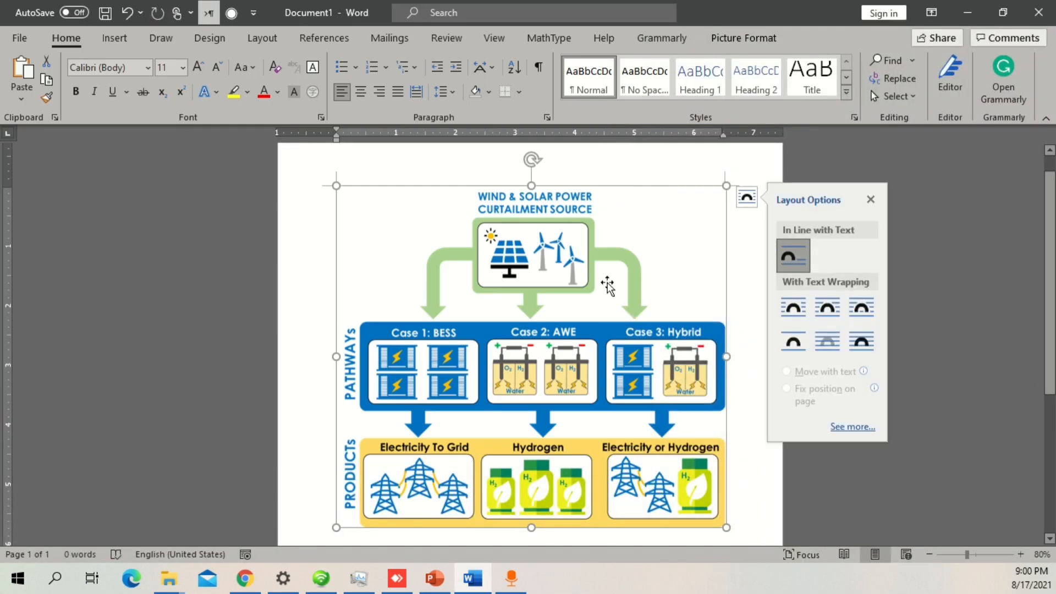
left_click(870, 199)
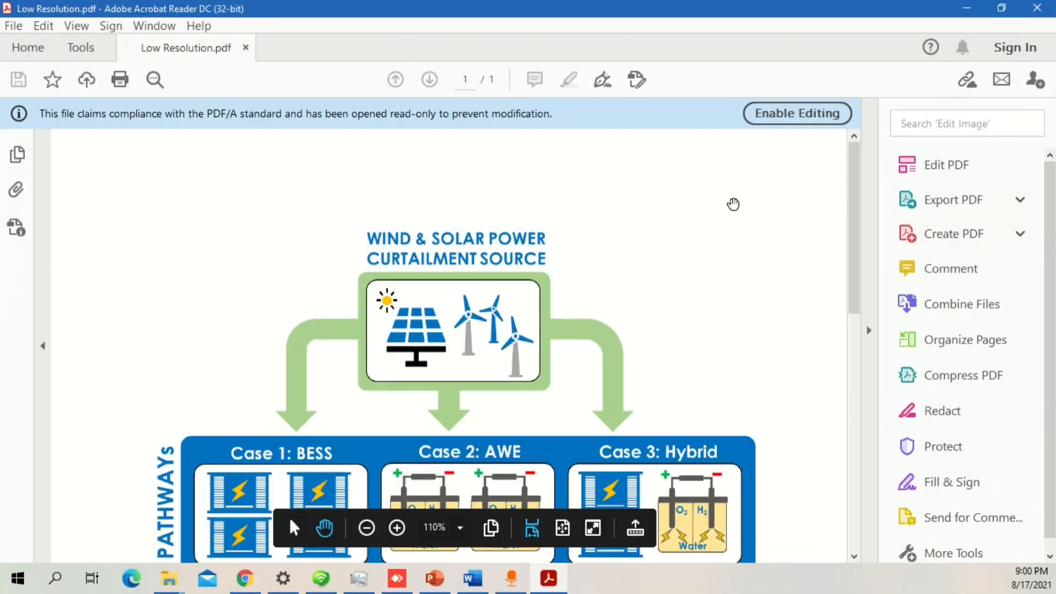
Scroll the Low Resolution PDF with the Tools pane hidden, then return to Word.
scroll("down", 3)
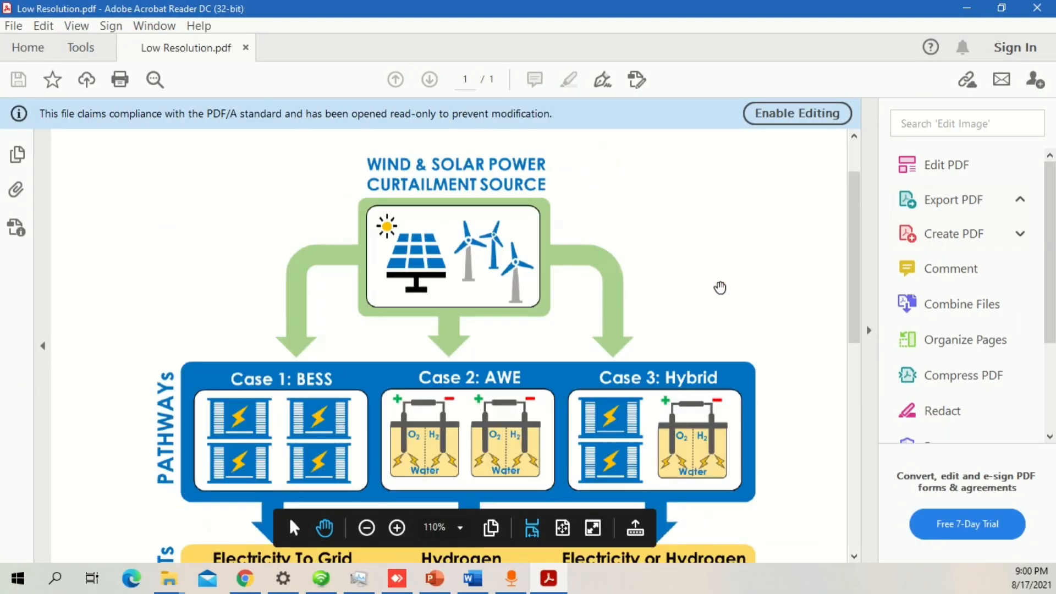
left_click(397, 528)
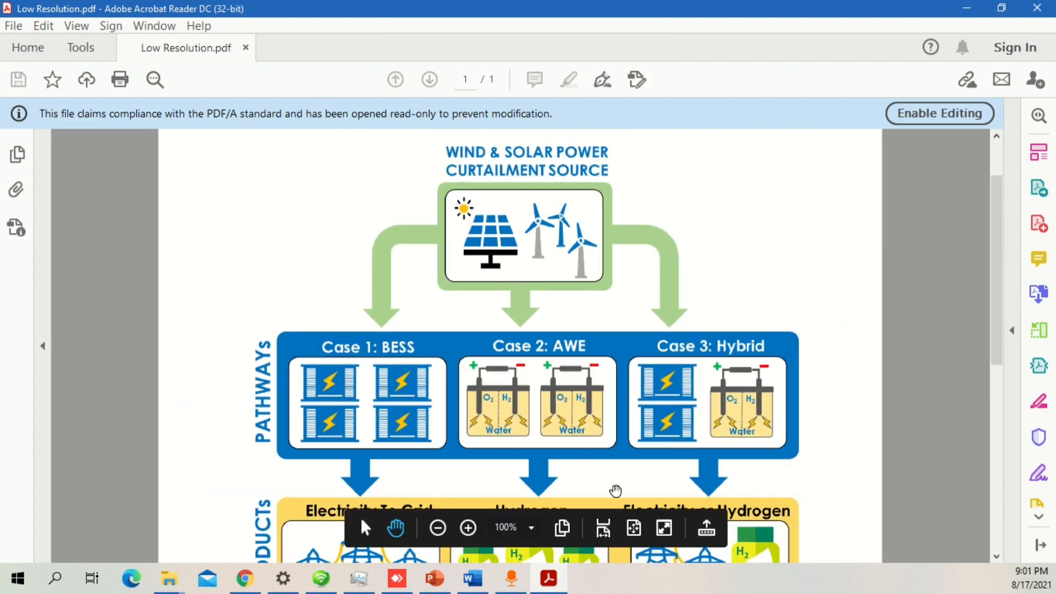
left_click(471, 578)
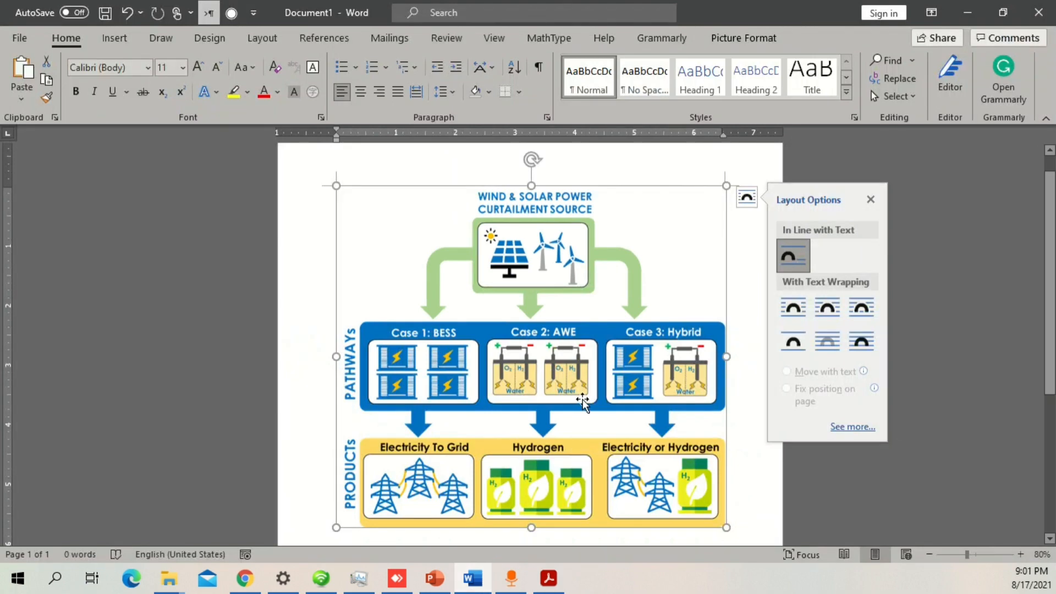
Paste the diagram via Paste Special as a Picture (Enhanced Metafile).
left_click(434, 578)
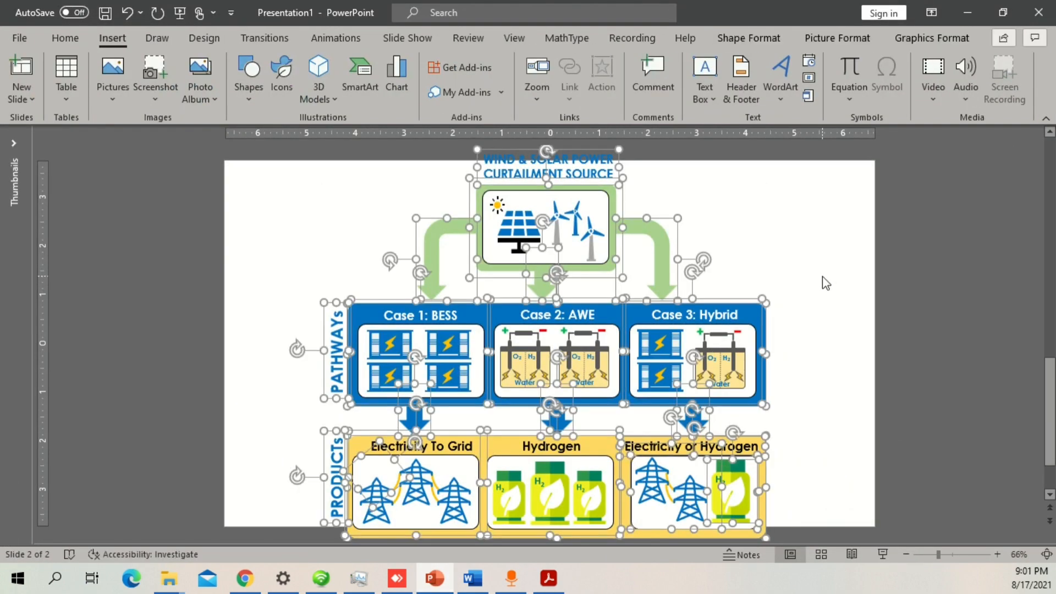
left_click(471, 578)
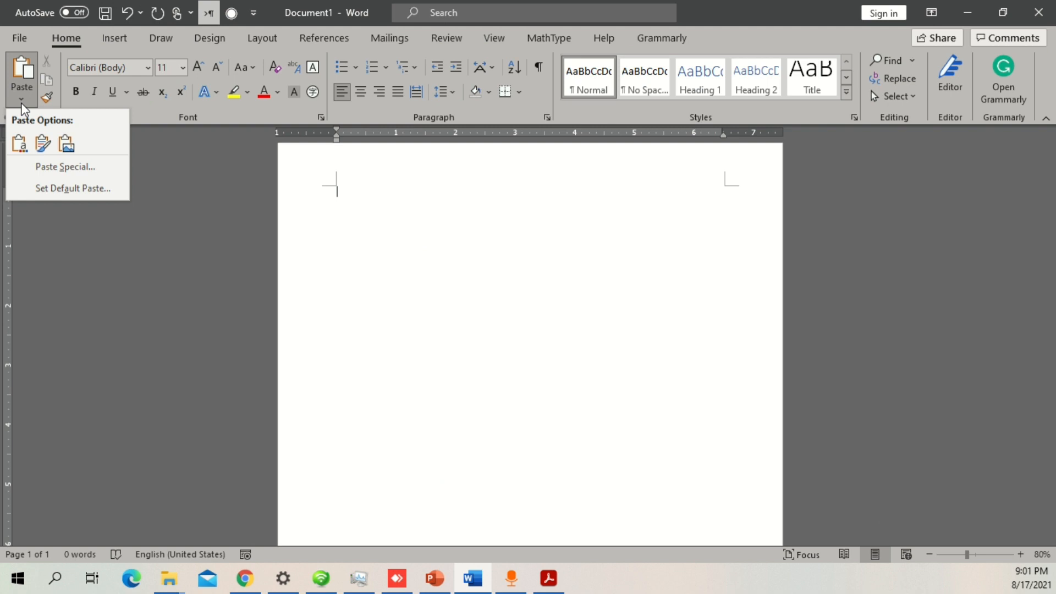
left_click(66, 166)
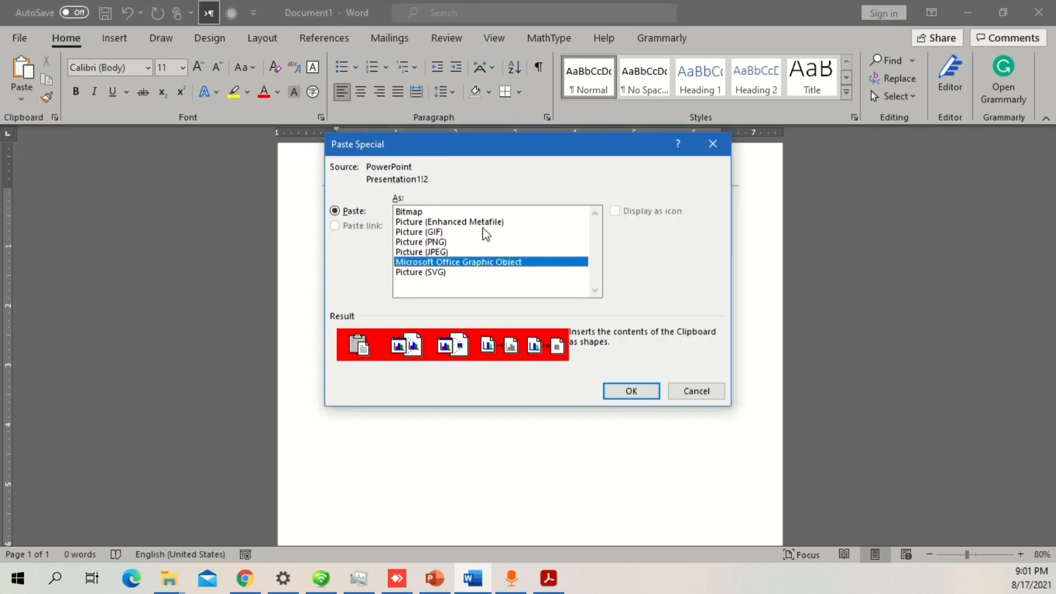
left_click(449, 222)
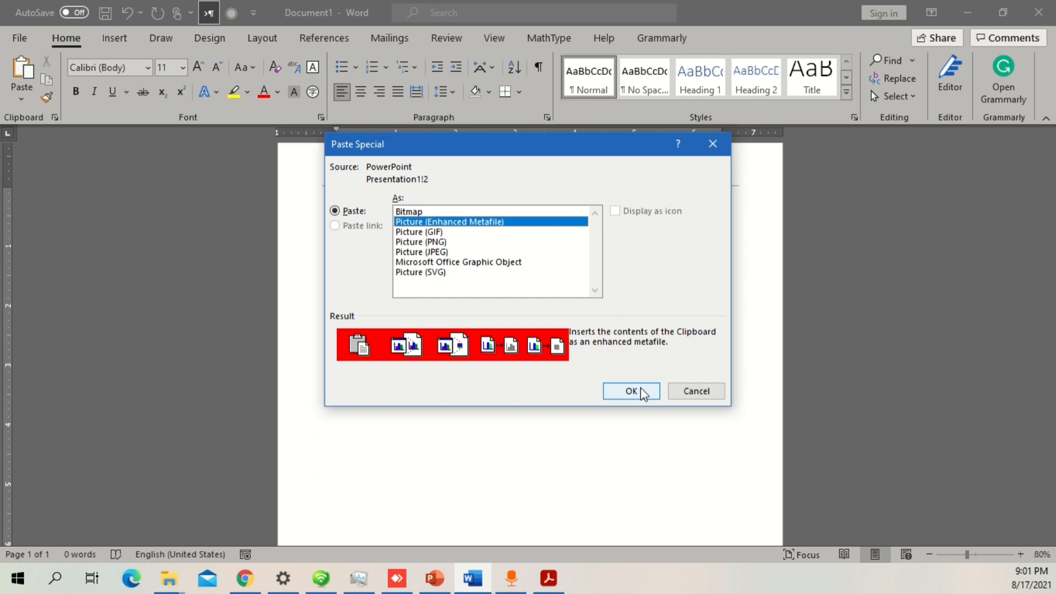
left_click(631, 391)
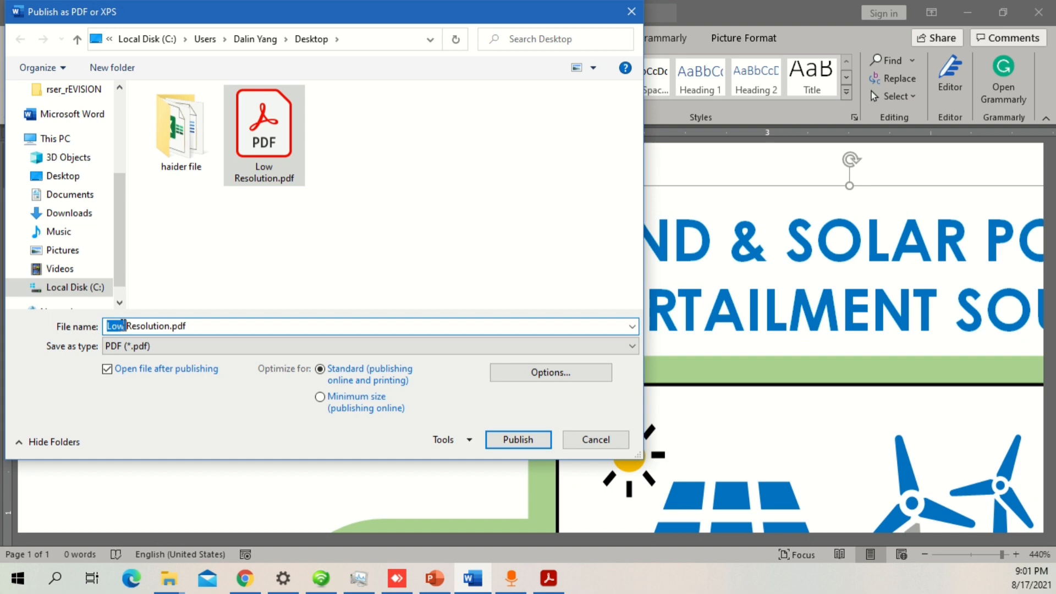
Publish the document to the Desktop as High Resolution.pdf and bring up Acrobat.
type("High")
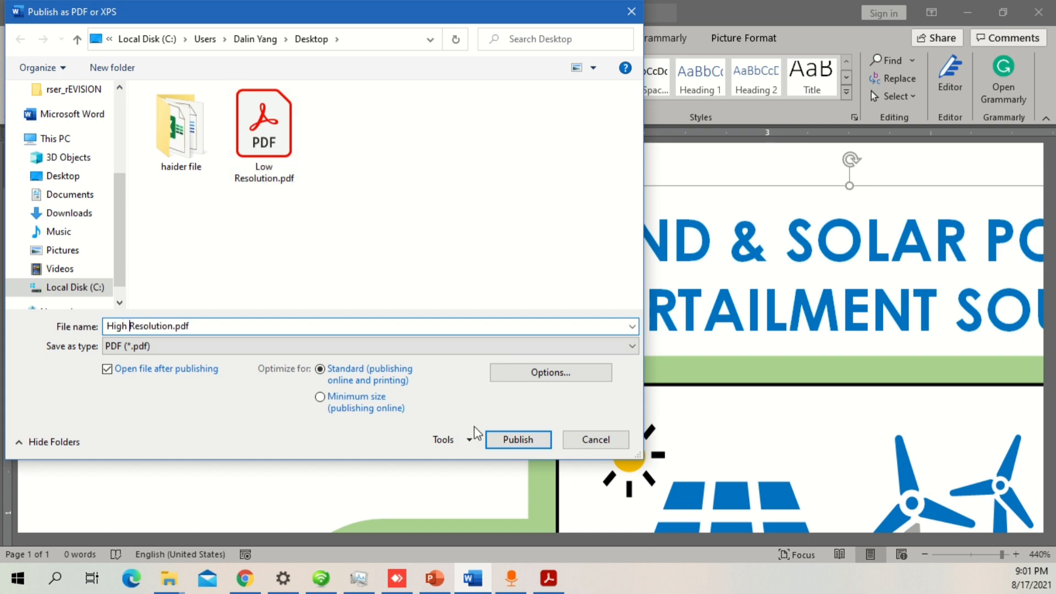
left_click(517, 439)
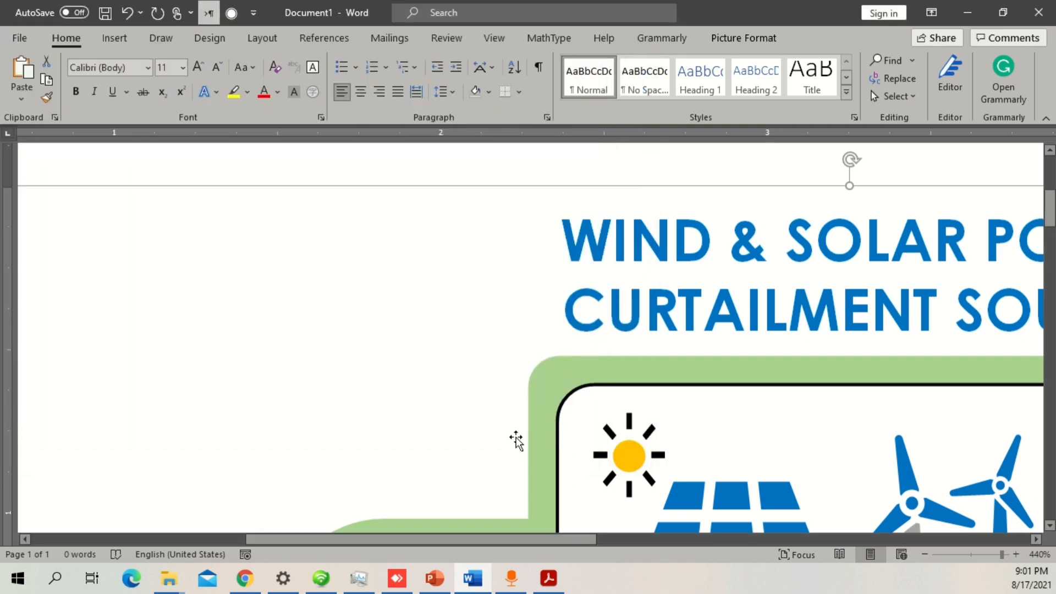
left_click(547, 578)
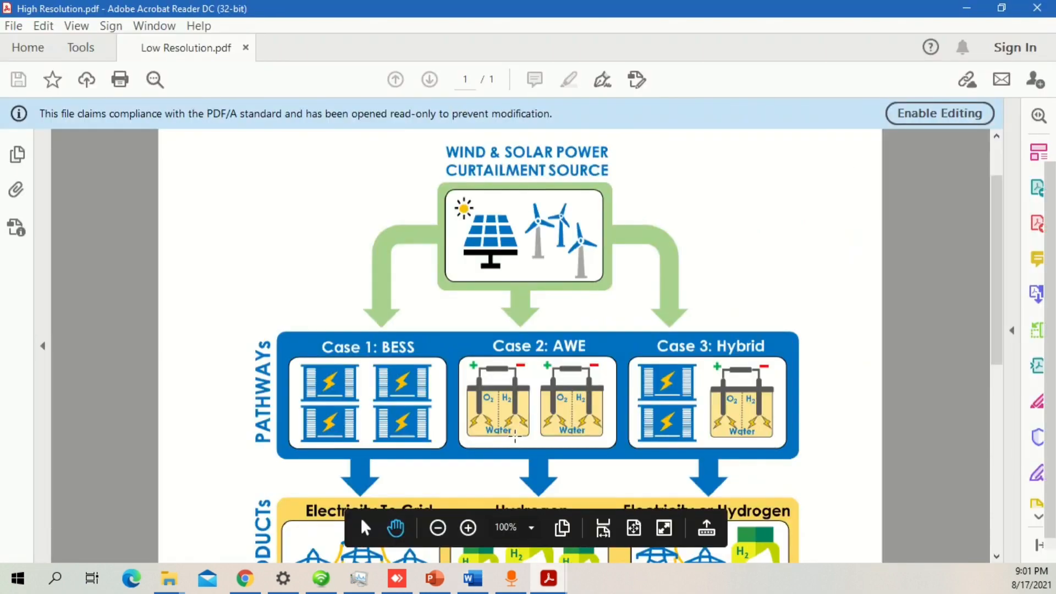
Arrange the Acrobat window and switch from the High Resolution tab to Low Resolution.pdf.
left_click(324, 47)
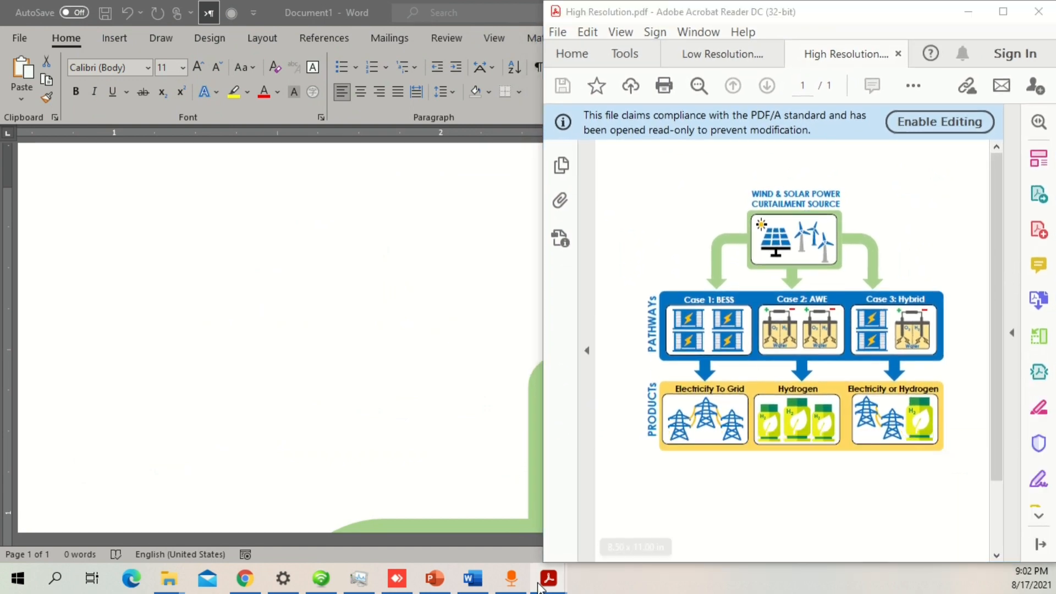
left_click(719, 54)
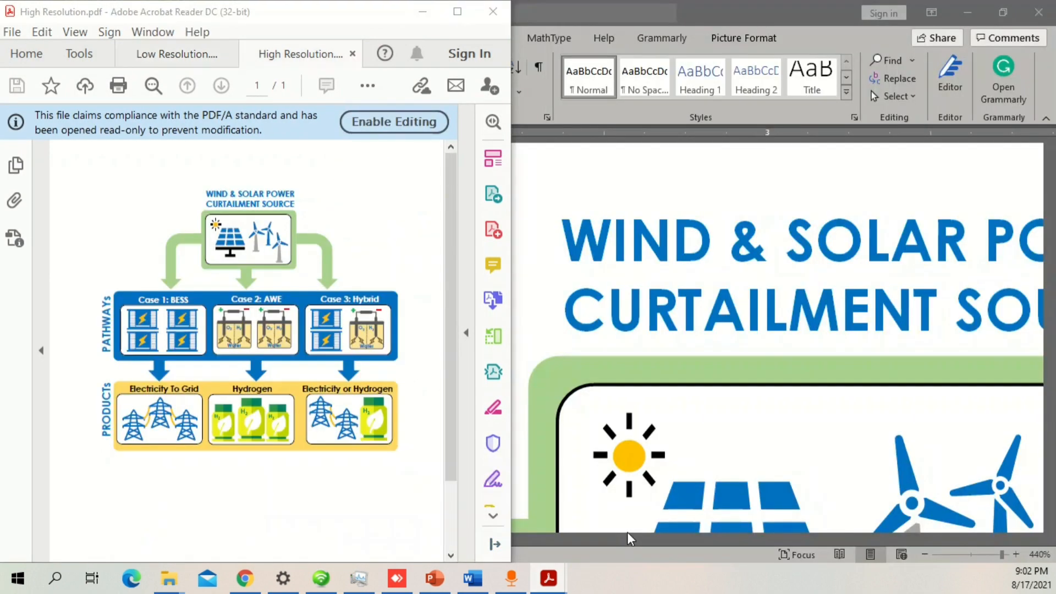
mouse_move(493, 407)
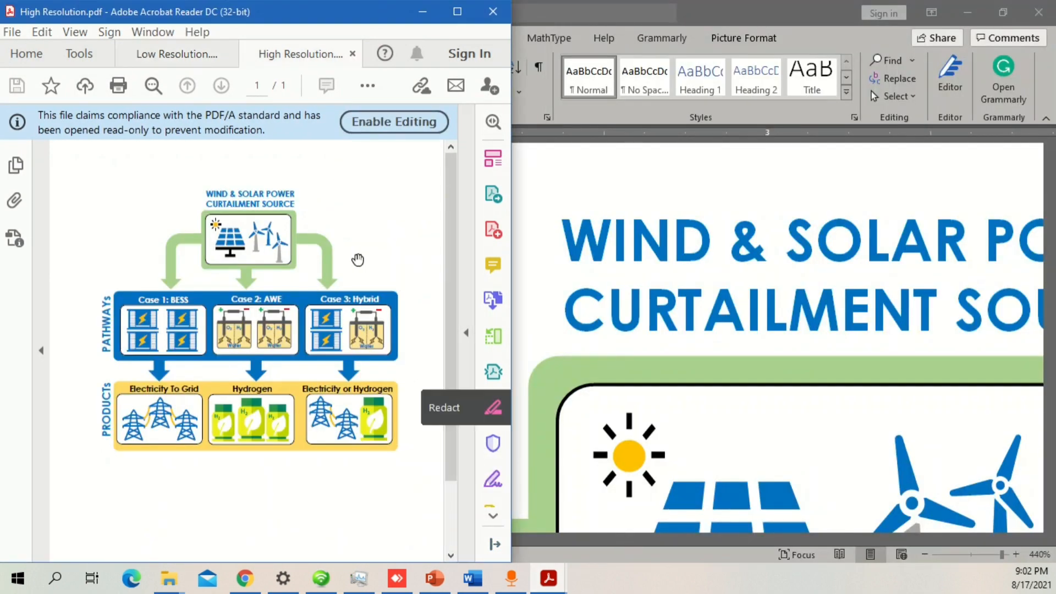
right_click(177, 54)
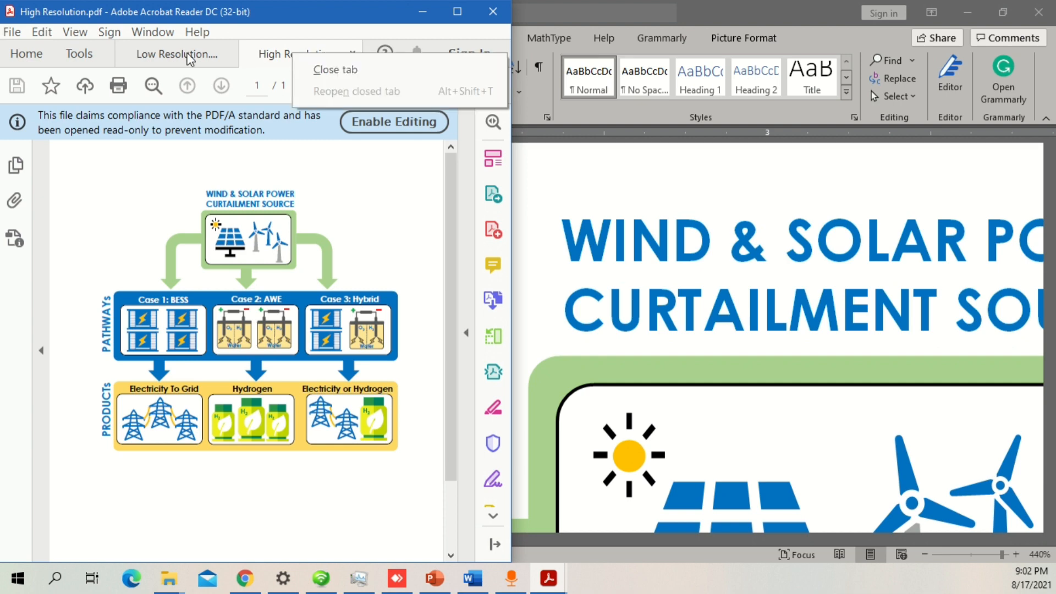
left_click(172, 54)
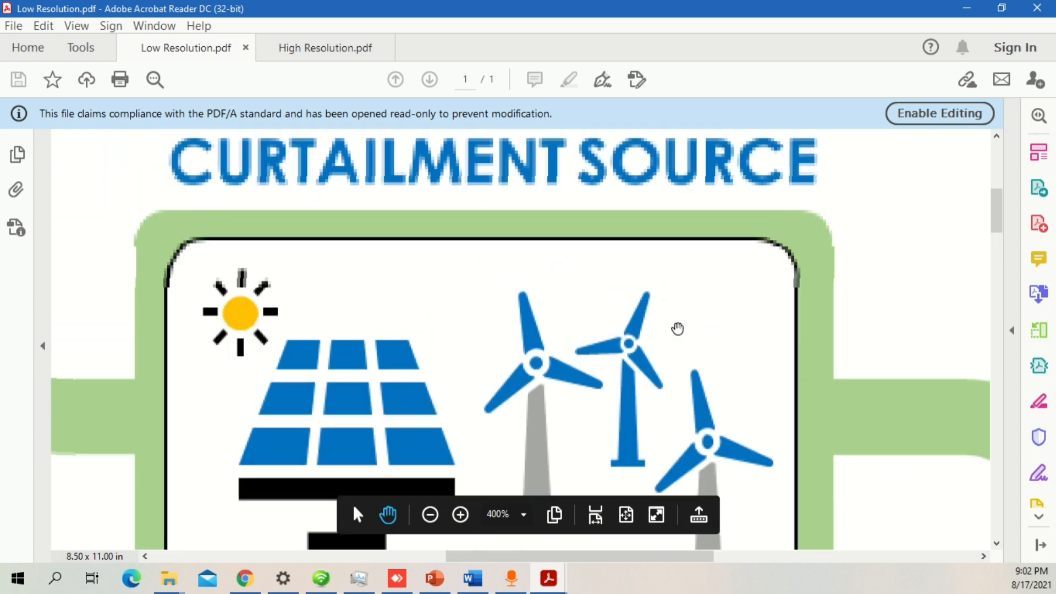
Zoom into the heading letters N and D in the Low and High Resolution PDFs.
left_click(460, 515)
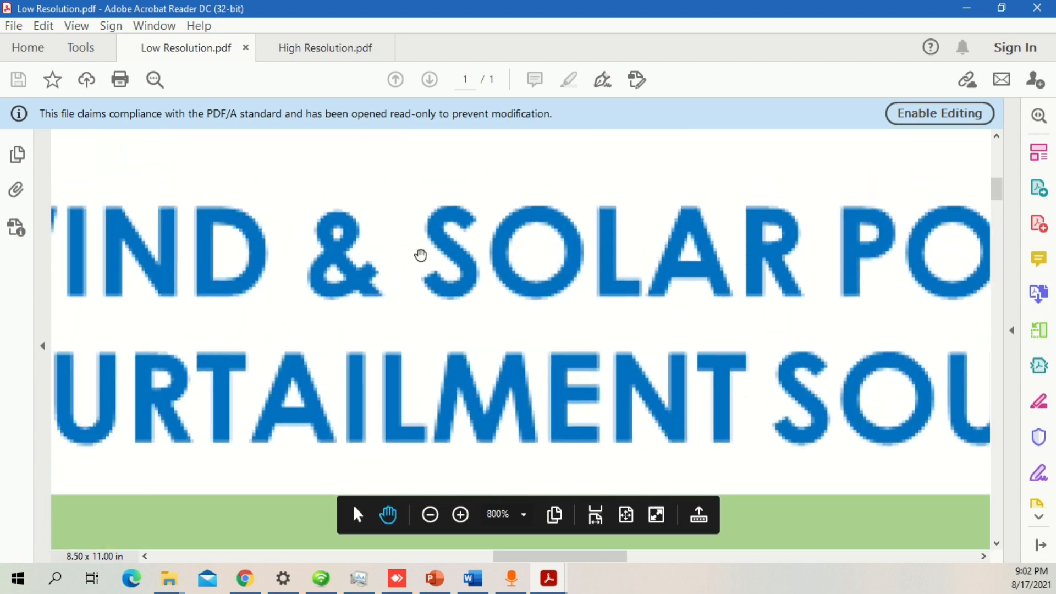
scroll("left", 3)
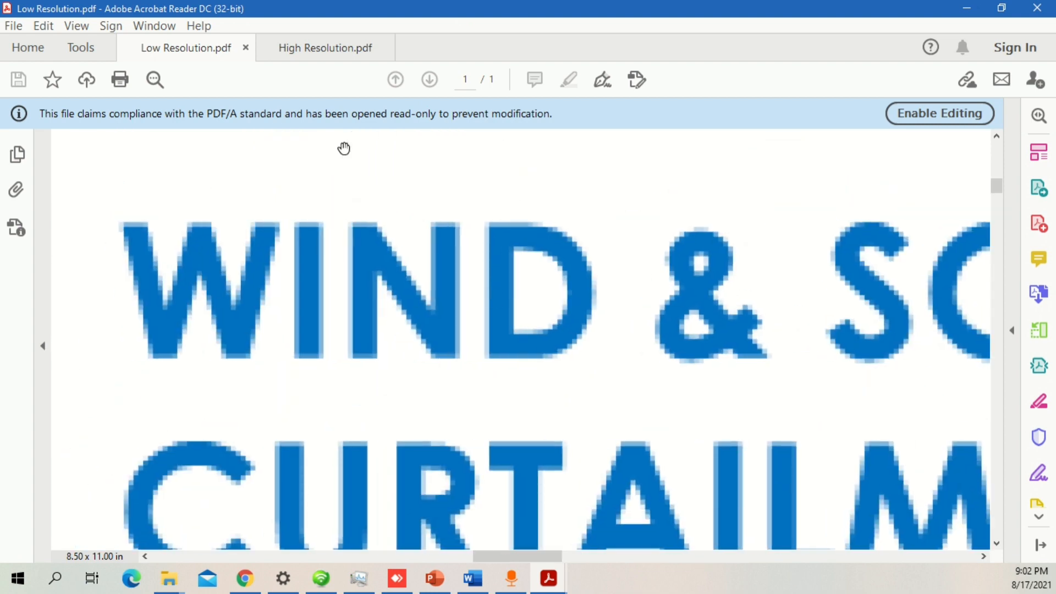
left_click(325, 47)
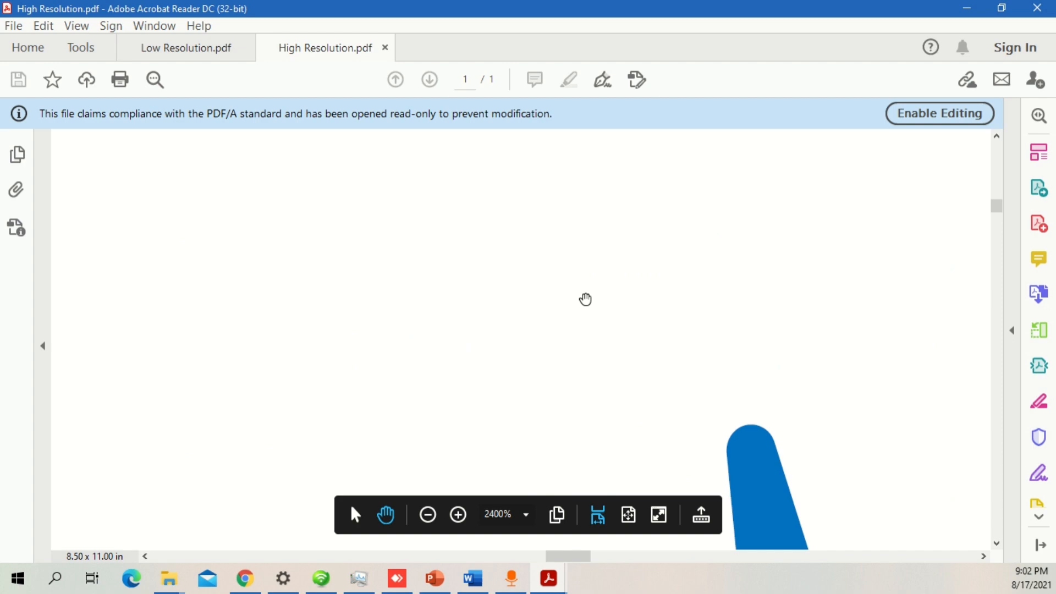
left_click(428, 515)
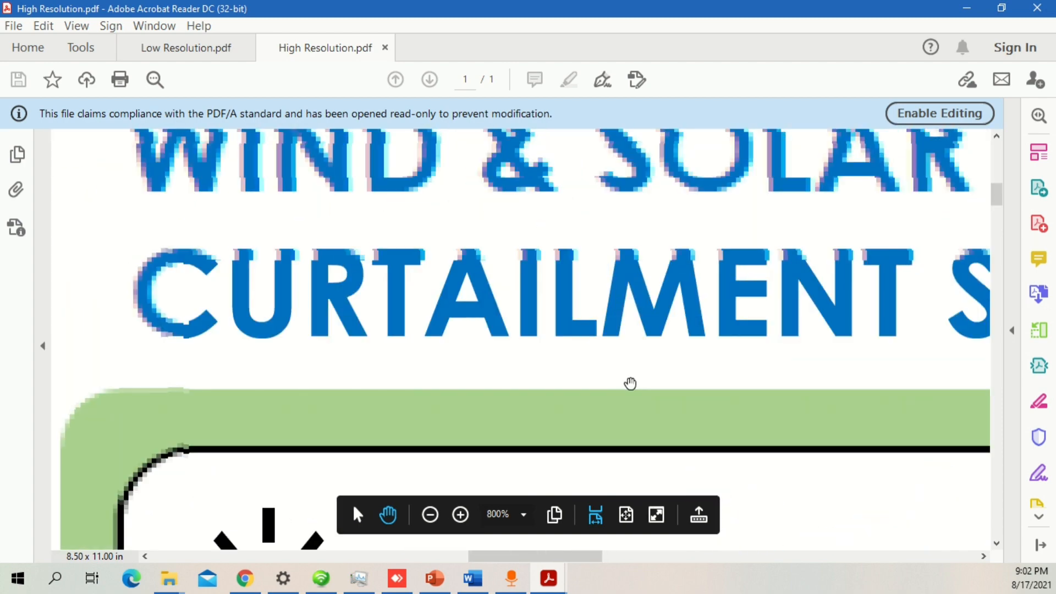
left_click(459, 515)
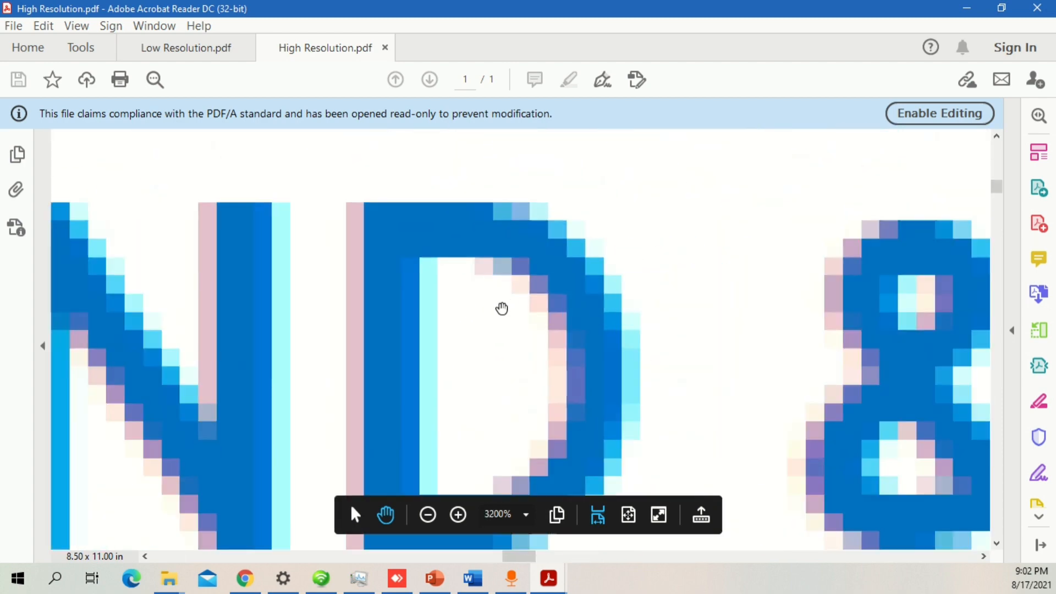
left_click(458, 515)
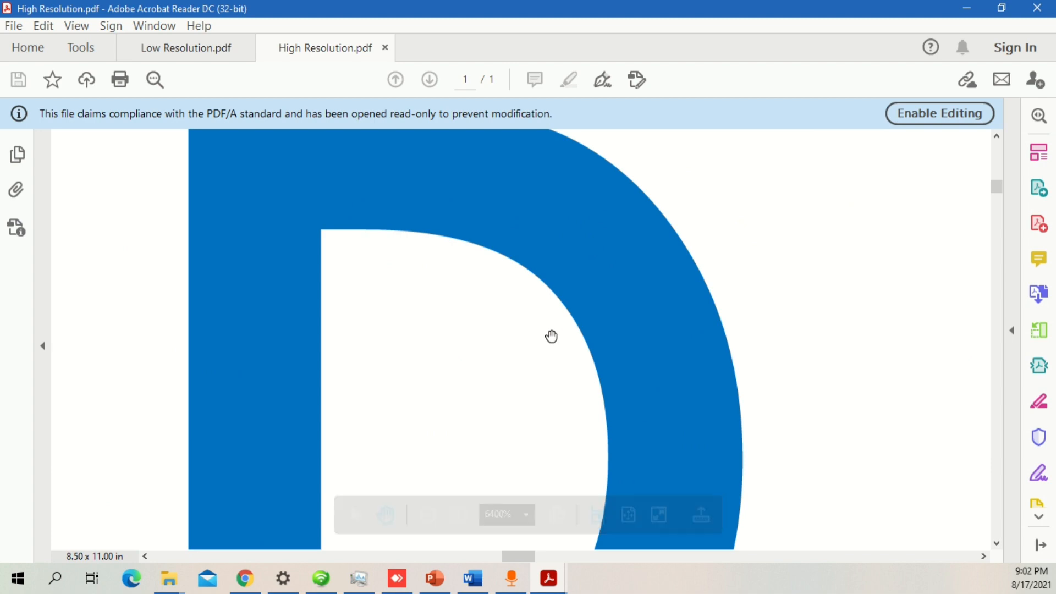
left_click(429, 515)
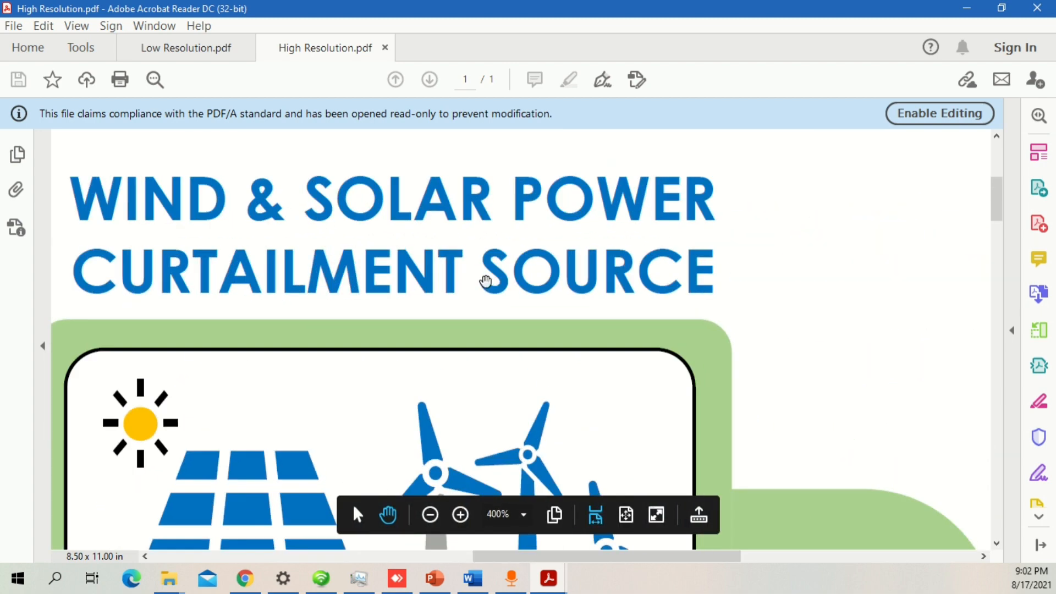
Compare the electrolyzer icon and low-resolution heading up close, then return to PowerPoint.
left_click(460, 514)
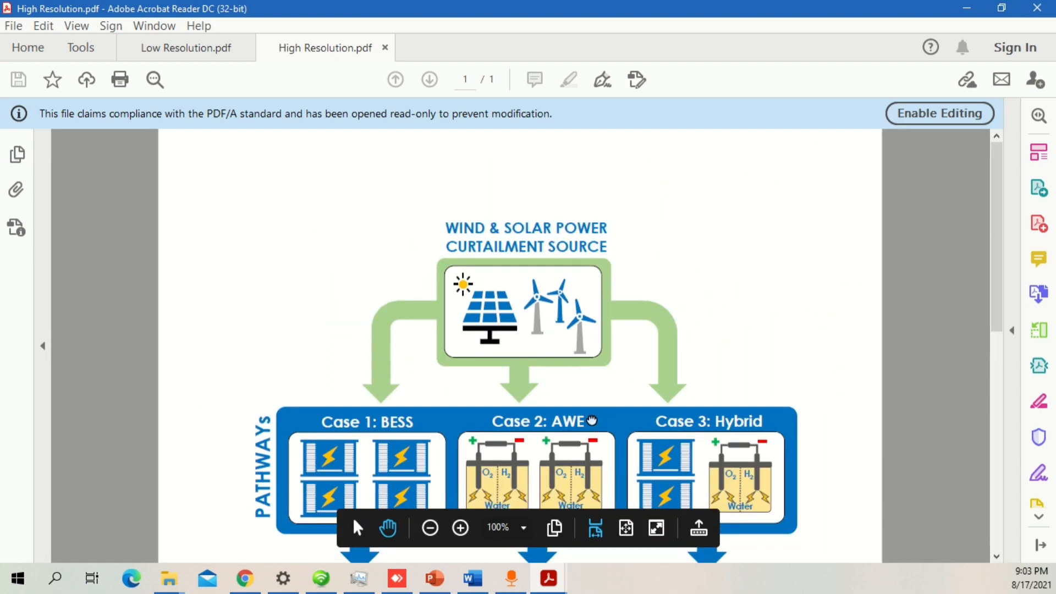
left_click(459, 527)
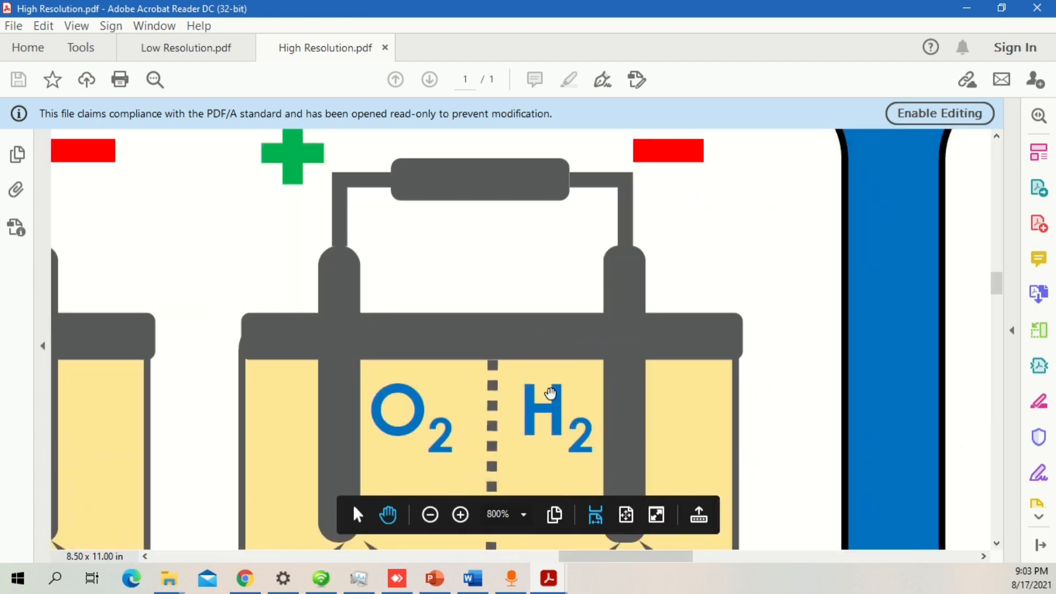
left_click(186, 48)
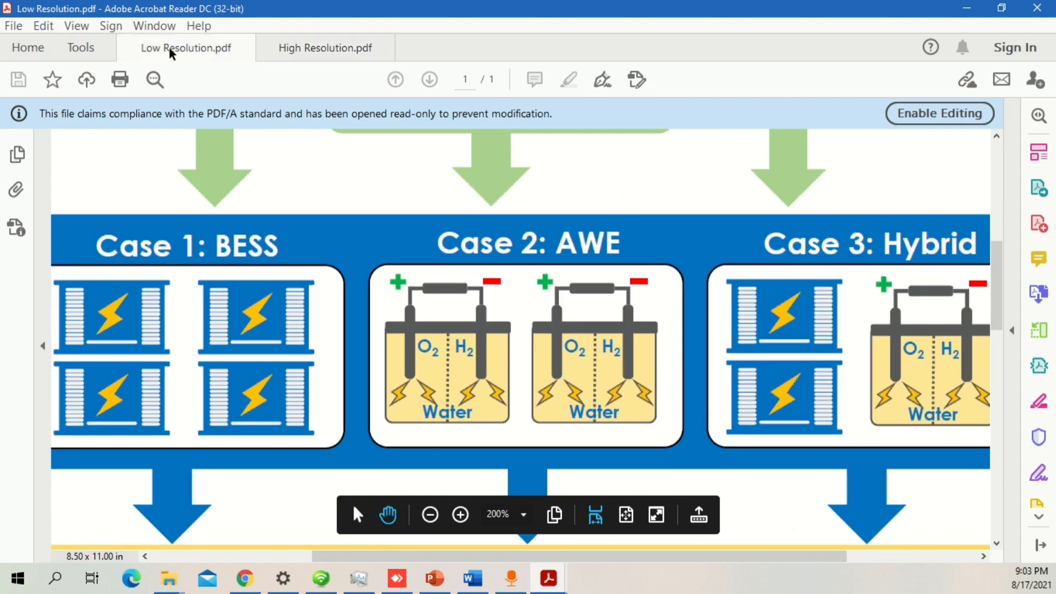
left_click(459, 515)
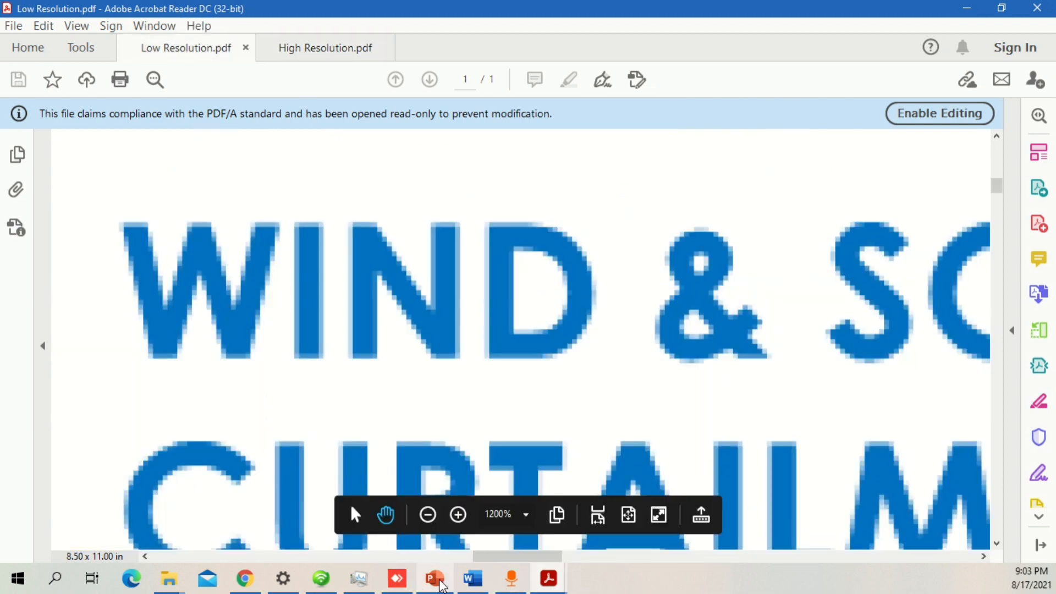
left_click(434, 578)
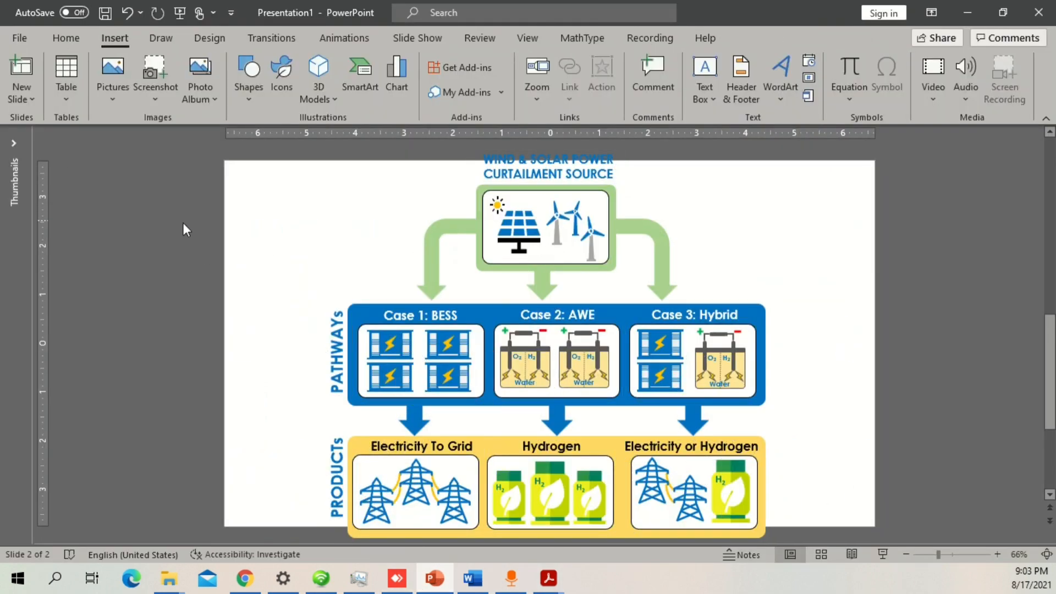